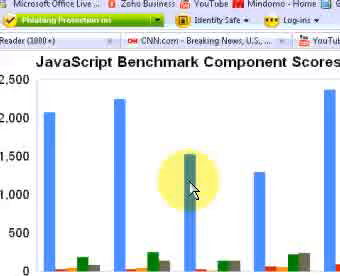
pyautogui.scroll(-3)
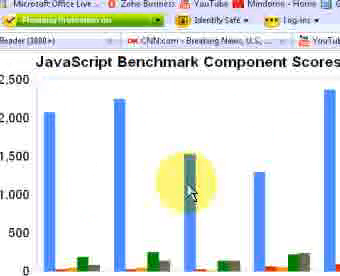
pyautogui.scroll(-3)
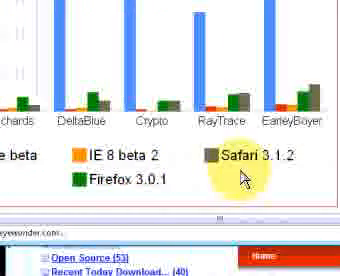
pyautogui.scroll(3)
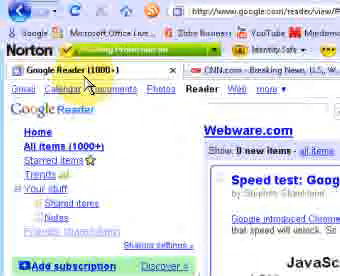
pyautogui.scroll(-3)
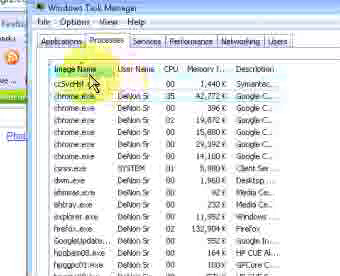
pyautogui.scroll(-3)
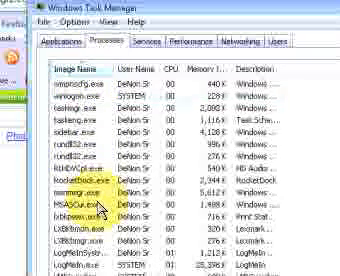